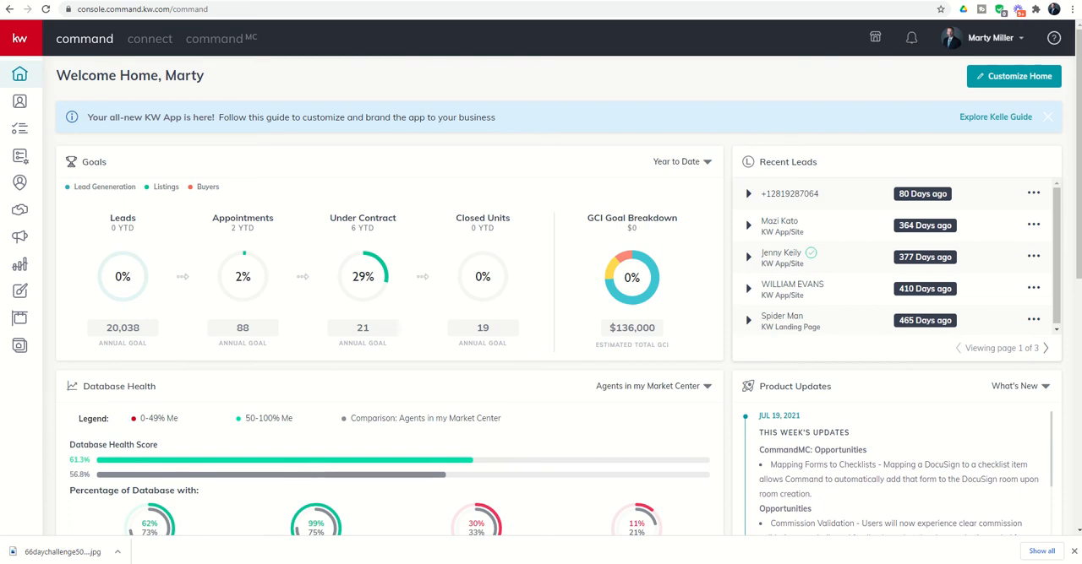
{"action": "mouse_move", "coordinate": [20, 213]}
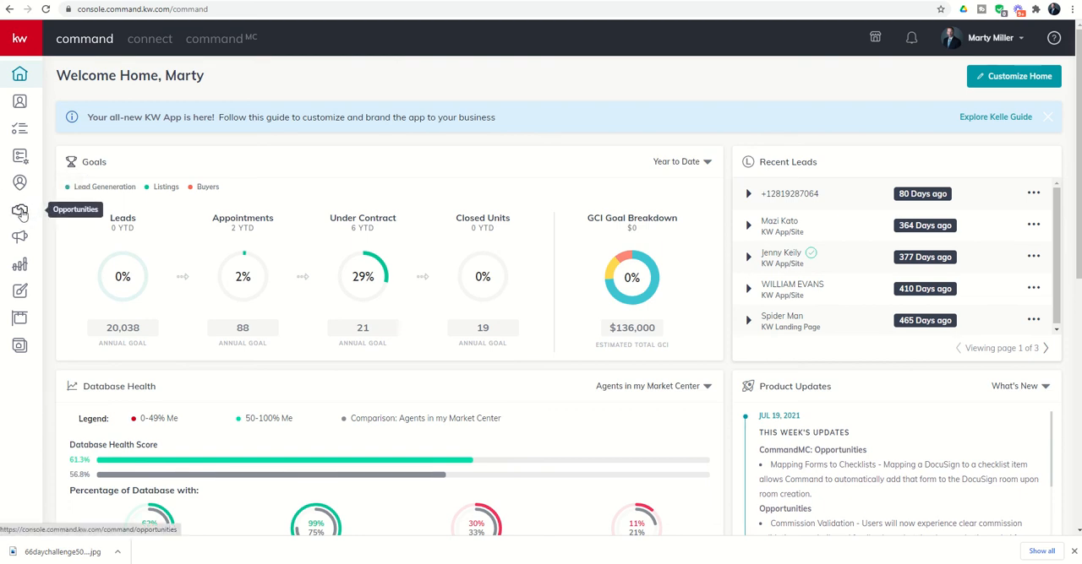
{"action": "mouse_move", "coordinate": [20, 213]}
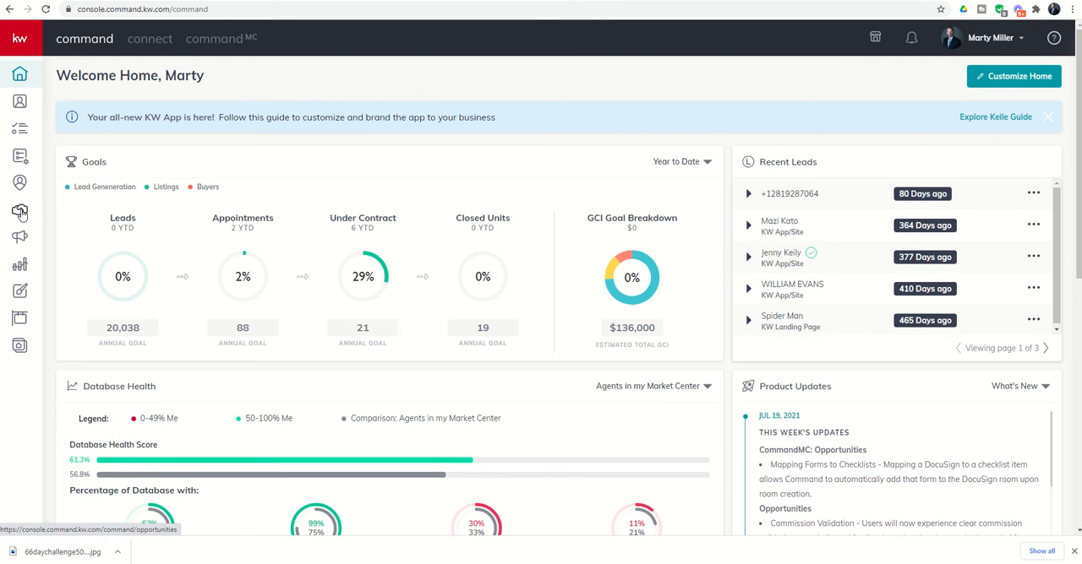
Go to the Opportunities pipeline from the left sidebar.
{"action": "left_click", "coordinate": [21, 210]}
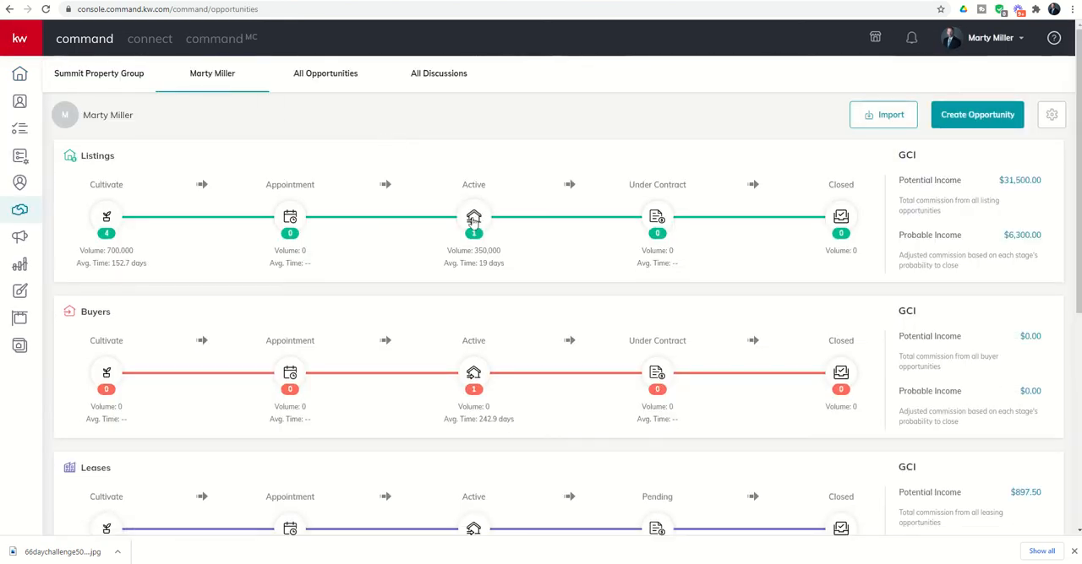
From Active listings, show the Offers & Commissions timeline for 123 Quack Lane.
{"action": "left_click", "coordinate": [474, 218]}
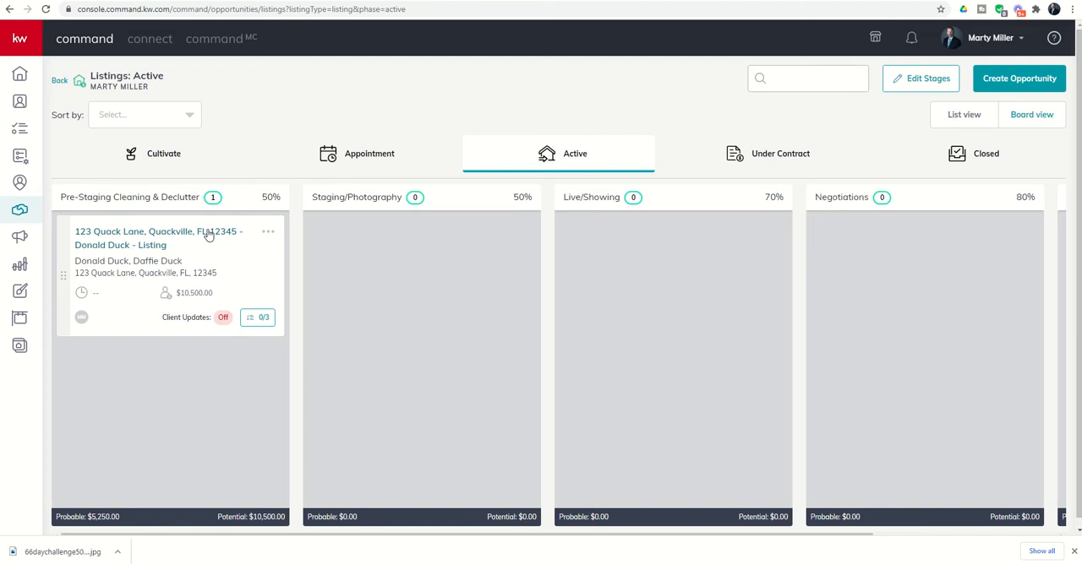
{"action": "left_click", "coordinate": [159, 238]}
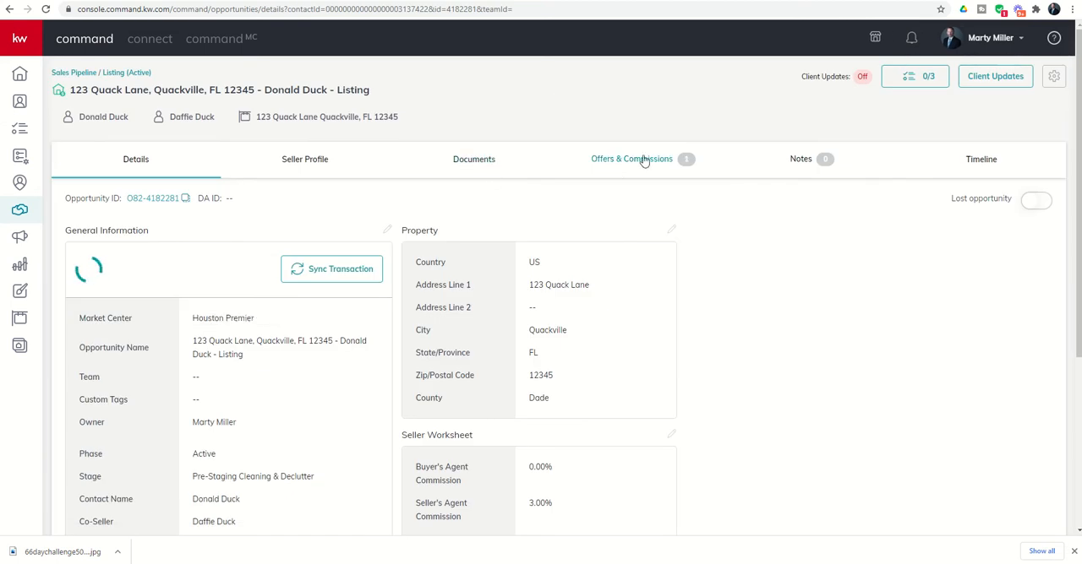
{"action": "left_click", "coordinate": [632, 159]}
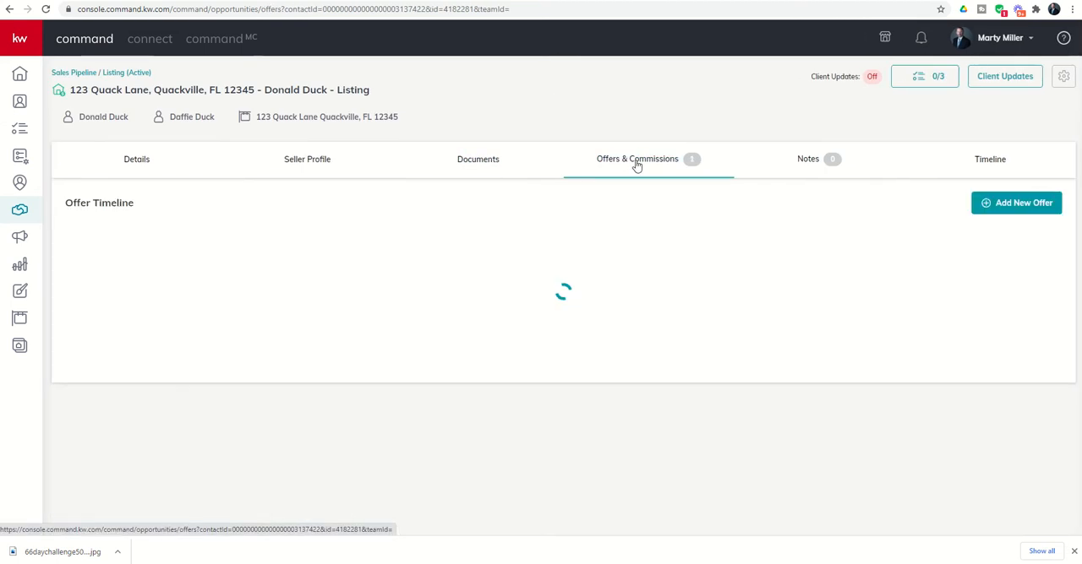
{"action": "left_click", "coordinate": [637, 159]}
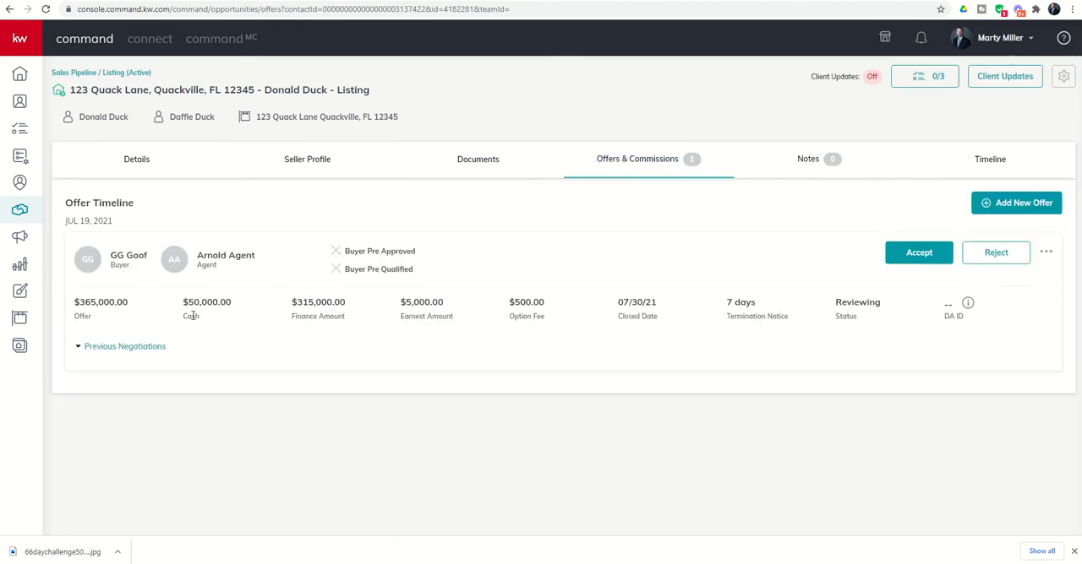
{"action": "mouse_move", "coordinate": [664, 311]}
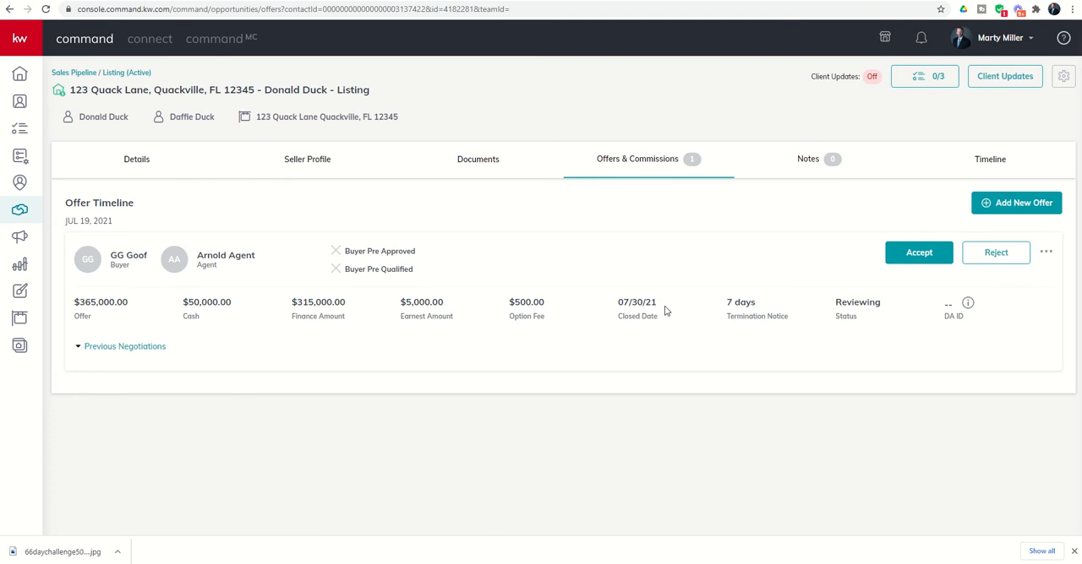
{"action": "mouse_move", "coordinate": [617, 325]}
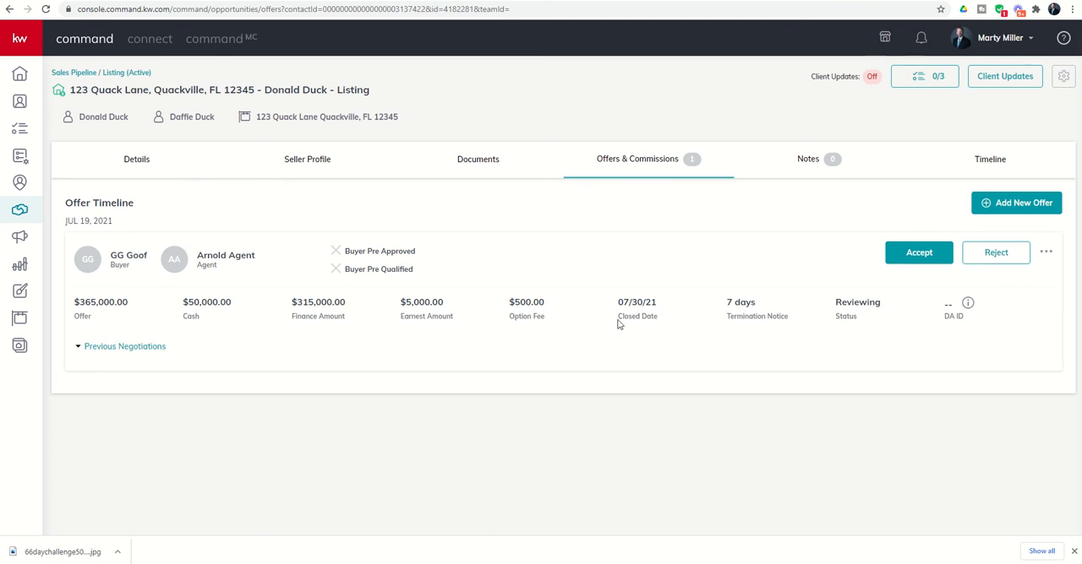
{"action": "mouse_move", "coordinate": [707, 309]}
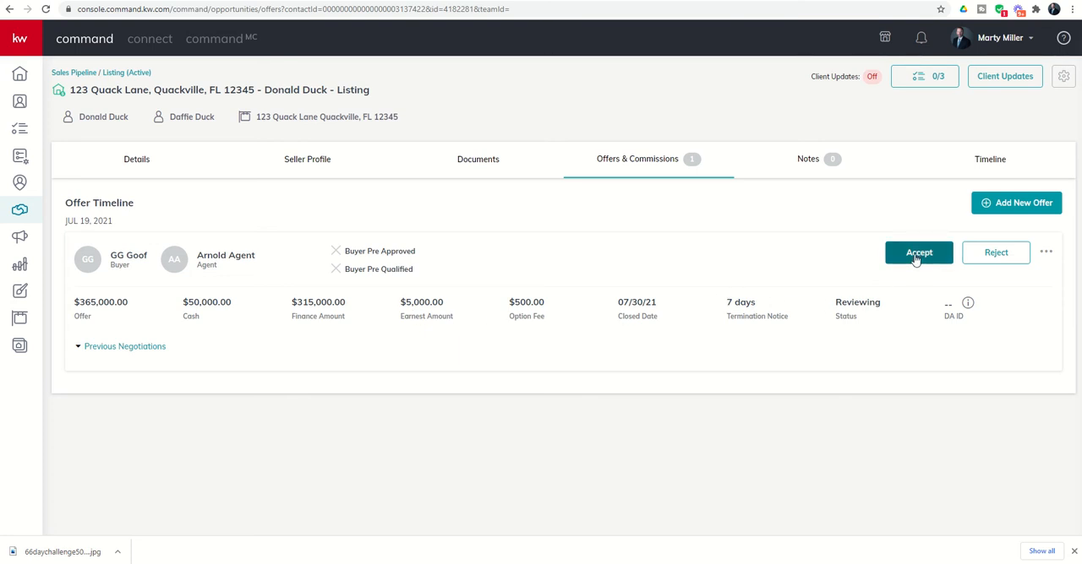
Accept GG Goof's $365,000 offer in the Offer Timeline.
{"action": "left_click", "coordinate": [919, 253]}
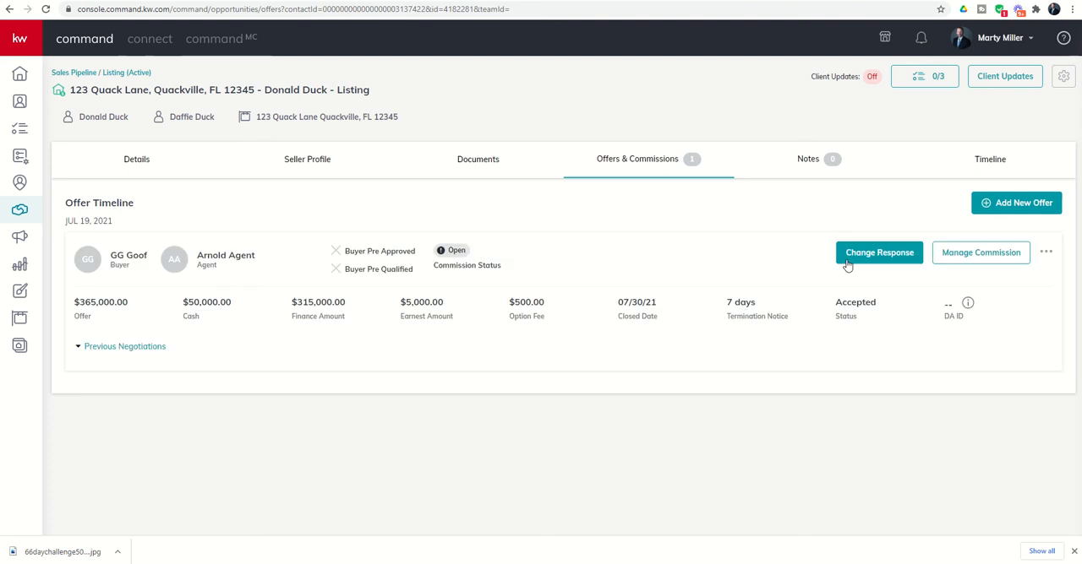
{"action": "mouse_move", "coordinate": [980, 253]}
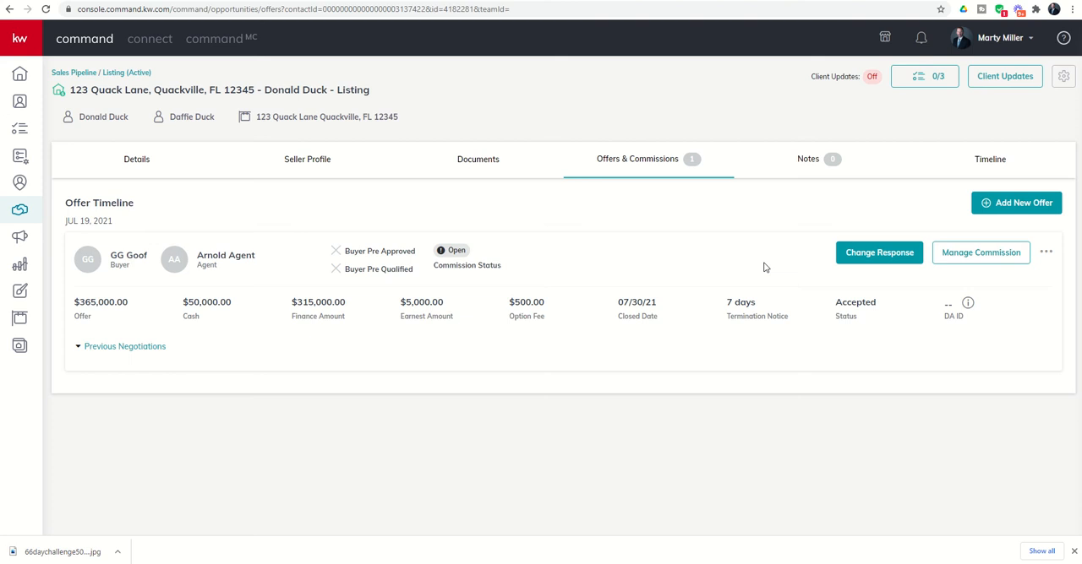
{"action": "mouse_move", "coordinate": [879, 254]}
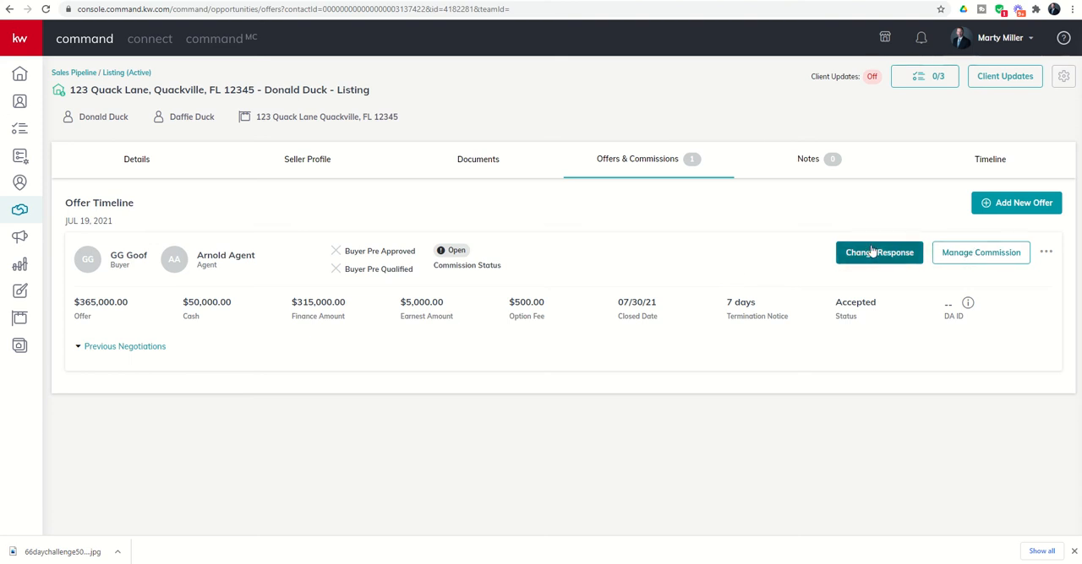
{"action": "mouse_move", "coordinate": [980, 253]}
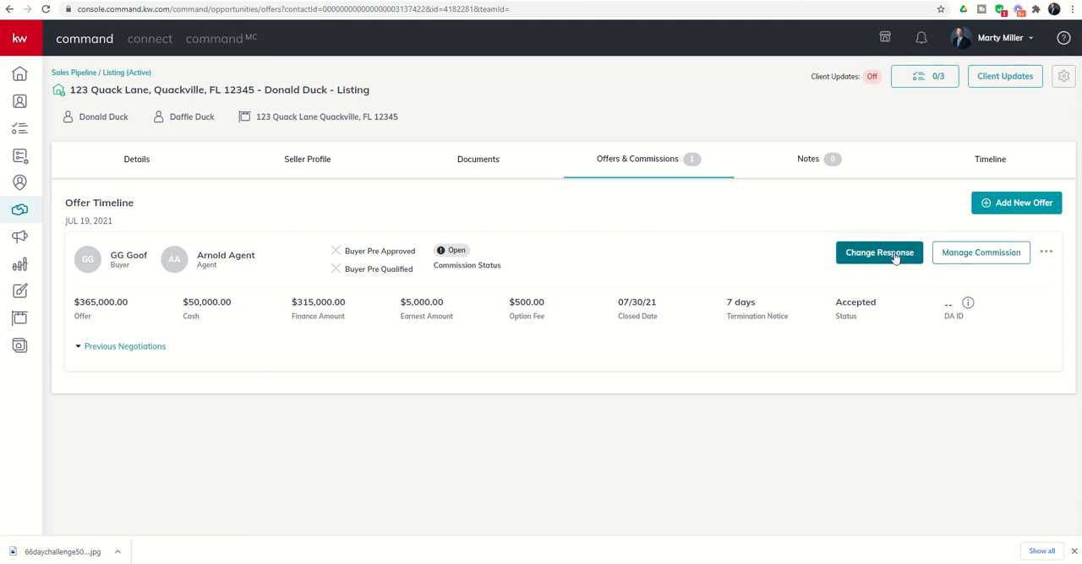
{"action": "mouse_move", "coordinate": [980, 253]}
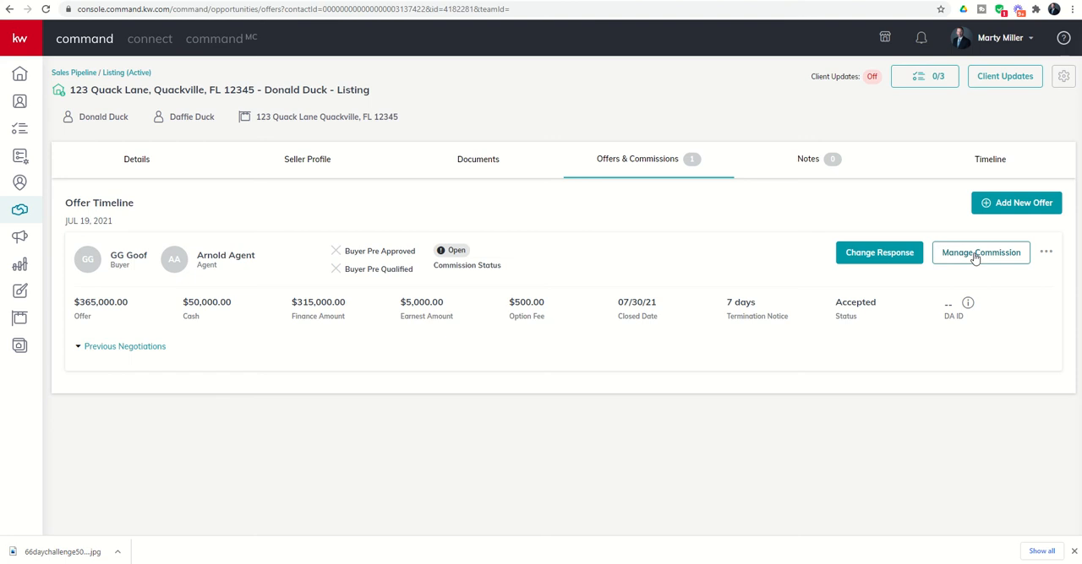
Manage the commission for the accepted offer: $10,950 total at 3%, $7,008 to the agent.
{"action": "left_click", "coordinate": [980, 253]}
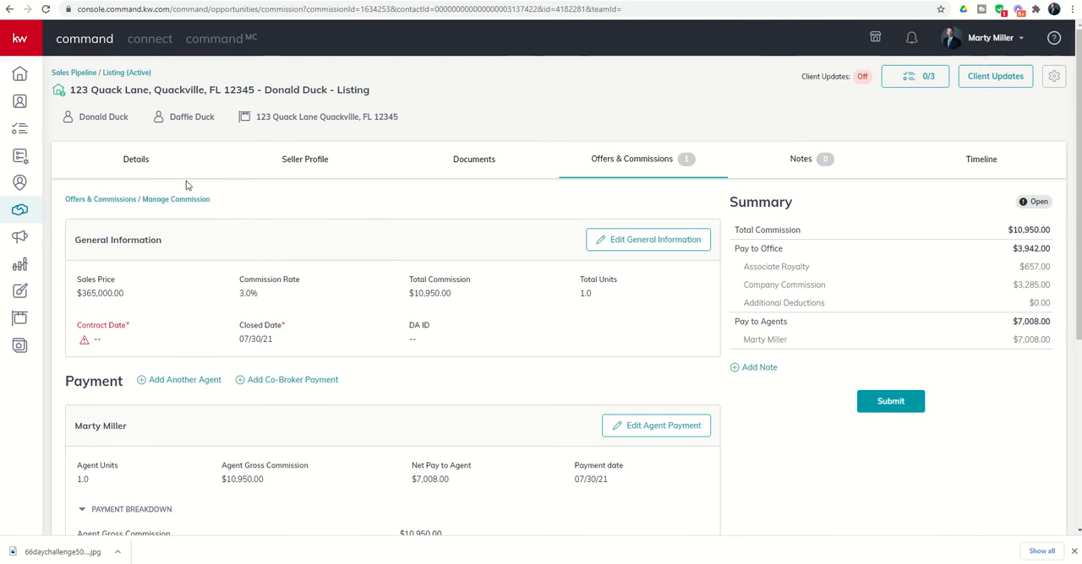
{"action": "scroll", "scroll_direction": "down", "scroll_amount": 3}
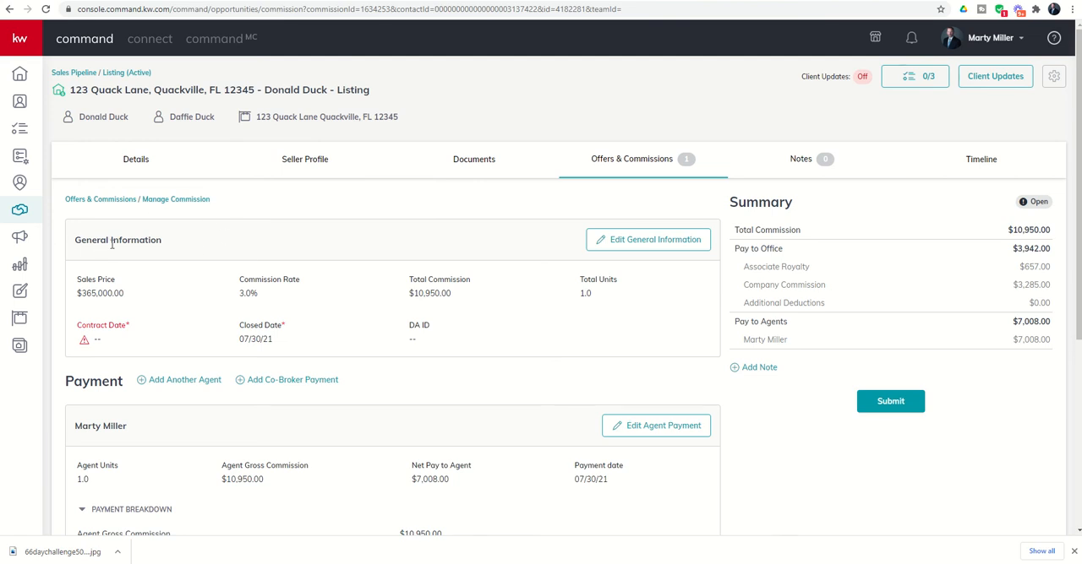
{"action": "mouse_move", "coordinate": [90, 306]}
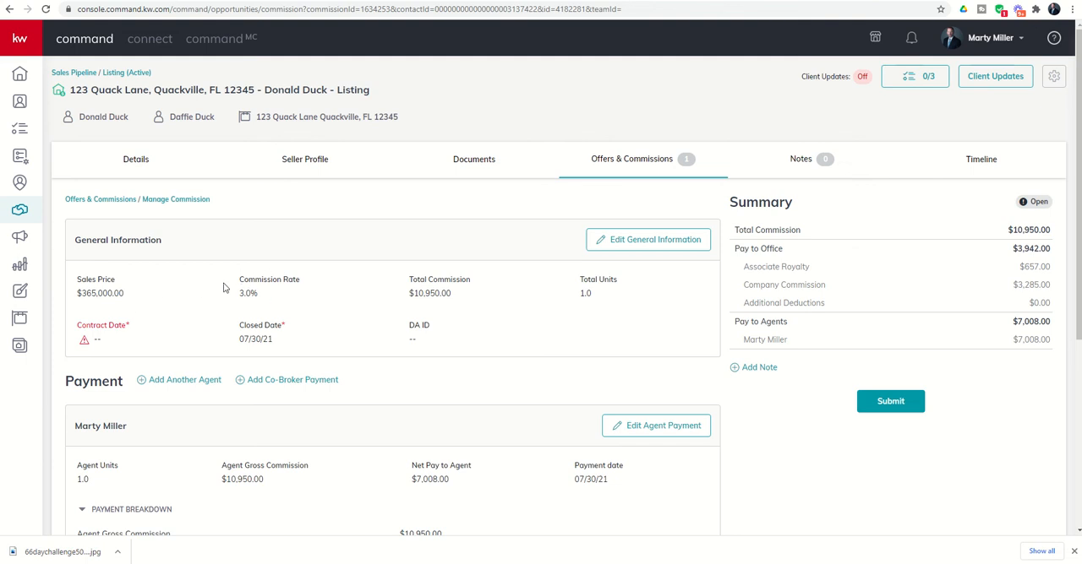
{"action": "mouse_move", "coordinate": [260, 304]}
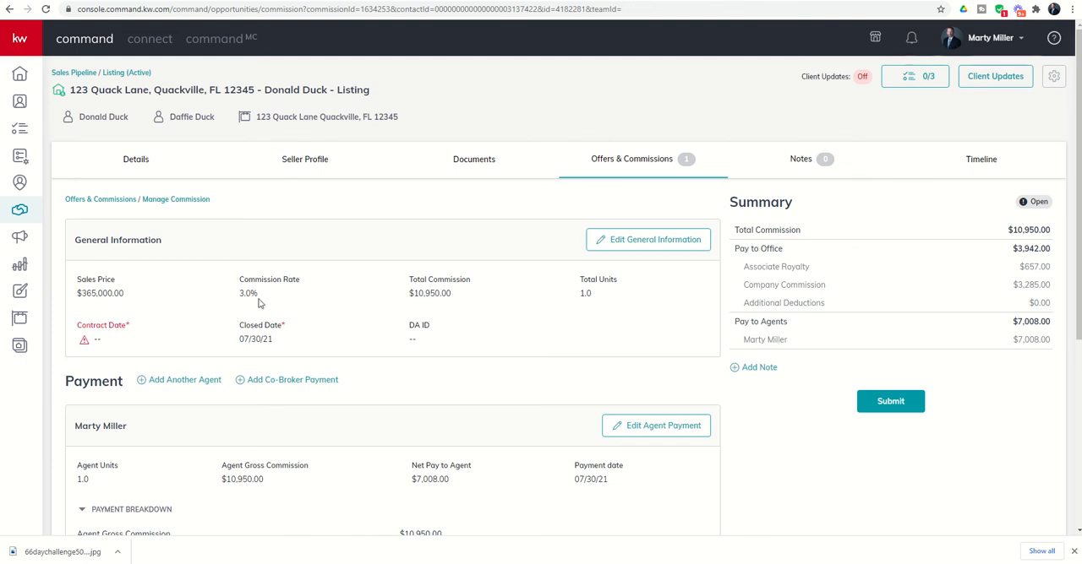
{"action": "mouse_move", "coordinate": [389, 304]}
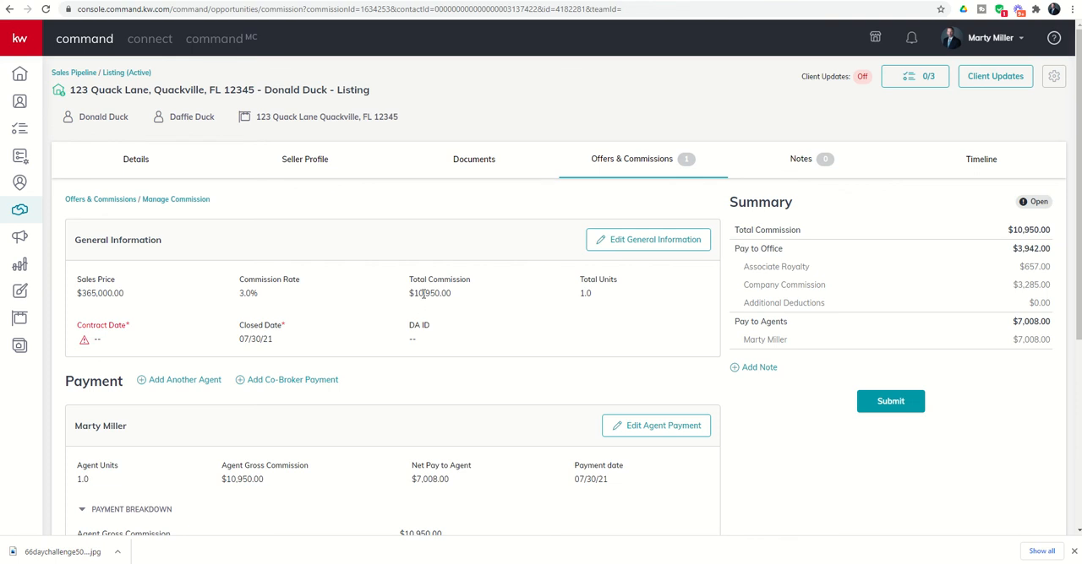
{"action": "mouse_move", "coordinate": [499, 301]}
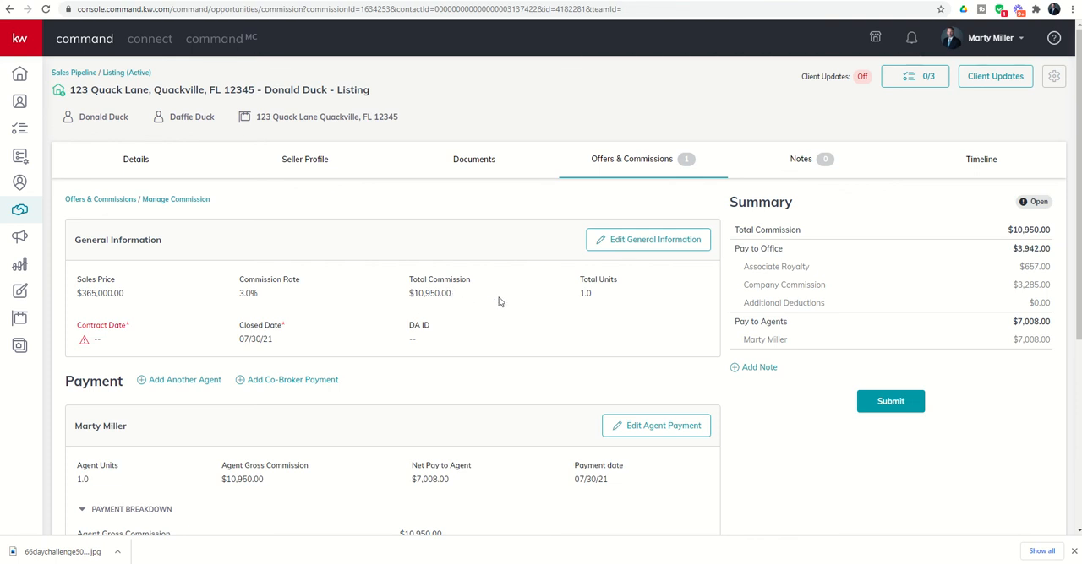
{"action": "mouse_move", "coordinate": [595, 302]}
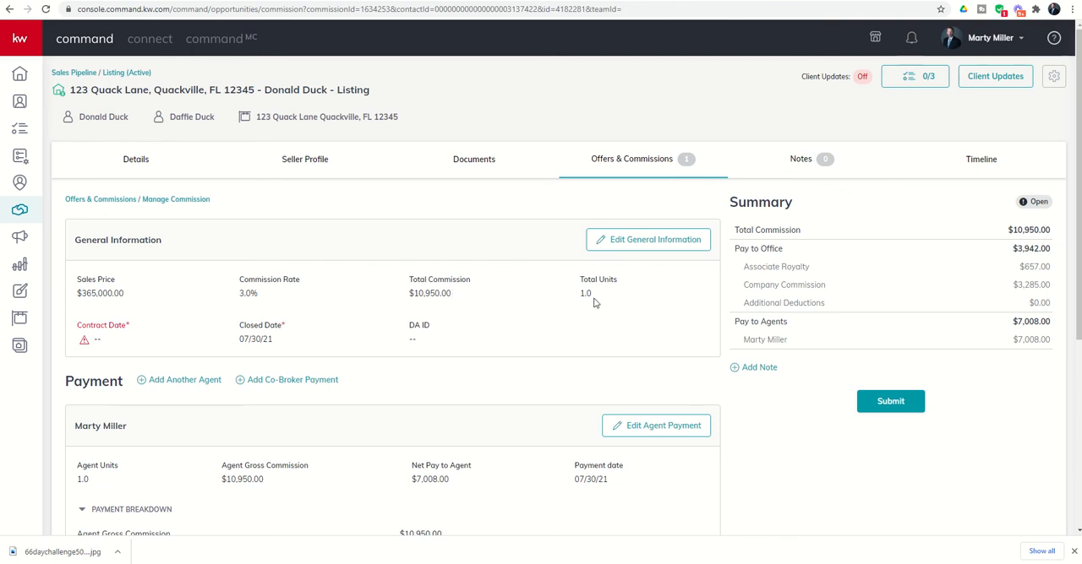
{"action": "mouse_move", "coordinate": [589, 307]}
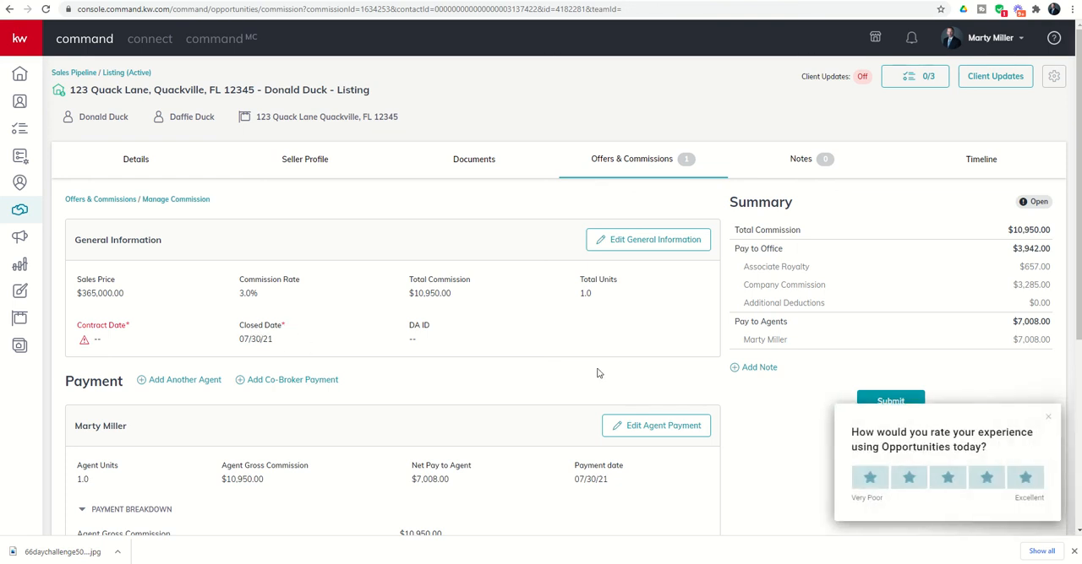
{"action": "left_click", "coordinate": [1048, 416]}
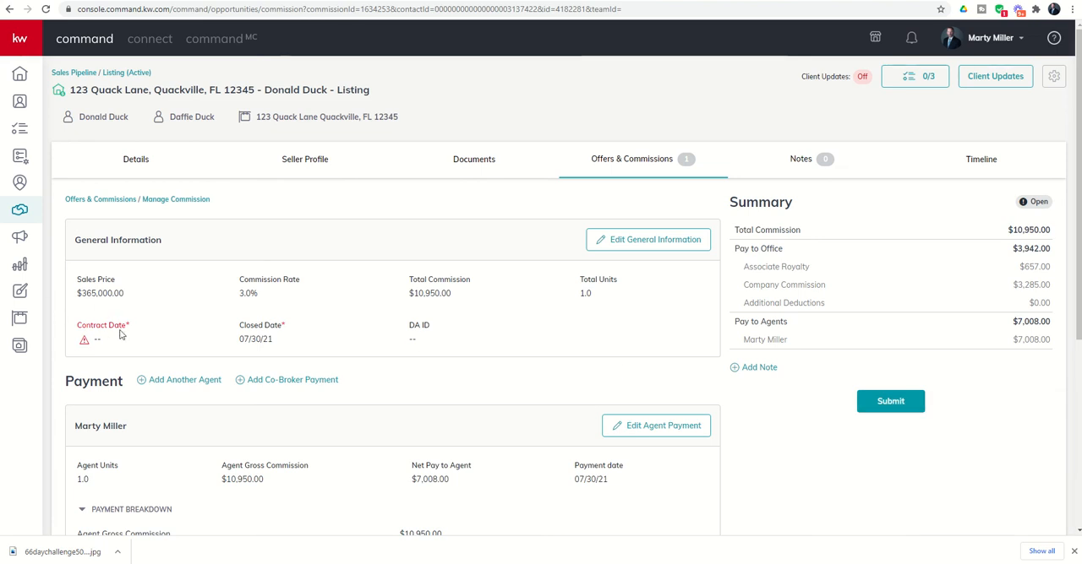
{"action": "mouse_move", "coordinate": [649, 240]}
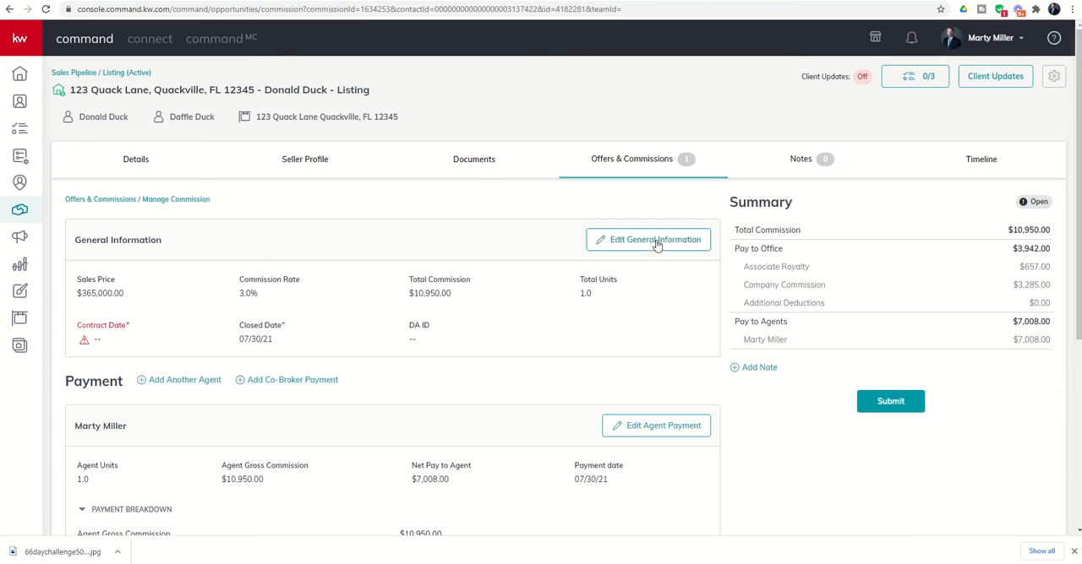
Edit general information to set the contract date to 07/15/21 and save it.
{"action": "left_click", "coordinate": [649, 240]}
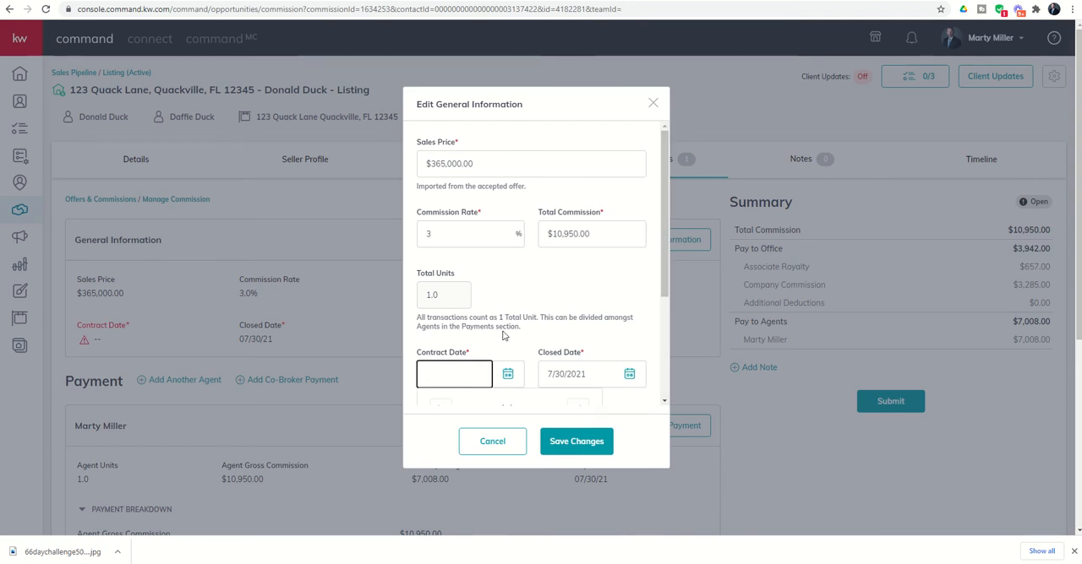
{"action": "left_click", "coordinate": [453, 375]}
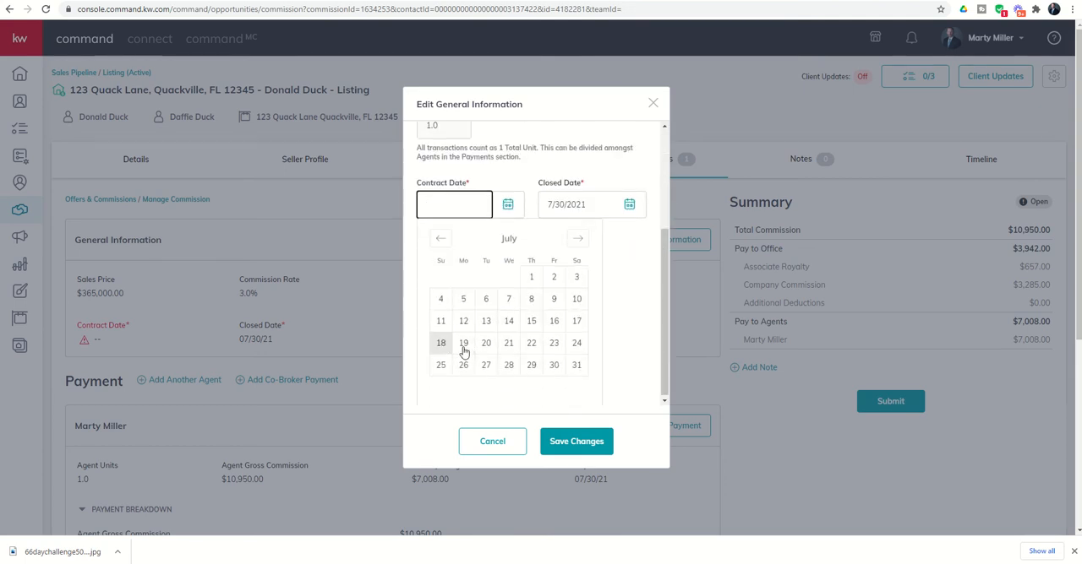
{"action": "mouse_move", "coordinate": [463, 320]}
{"action": "type", "text": "7/15/2021"}
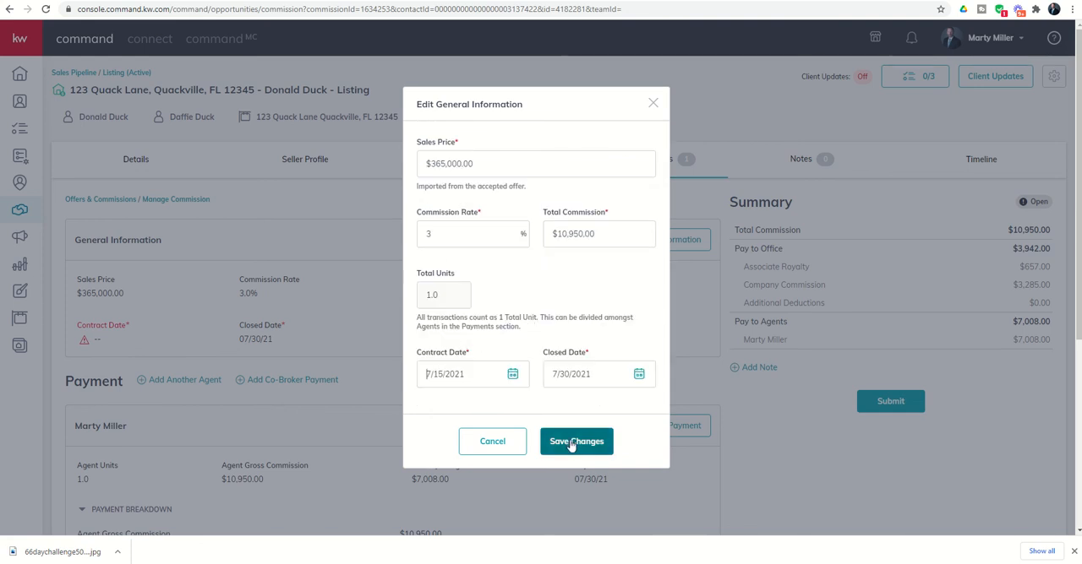
{"action": "left_click", "coordinate": [577, 441]}
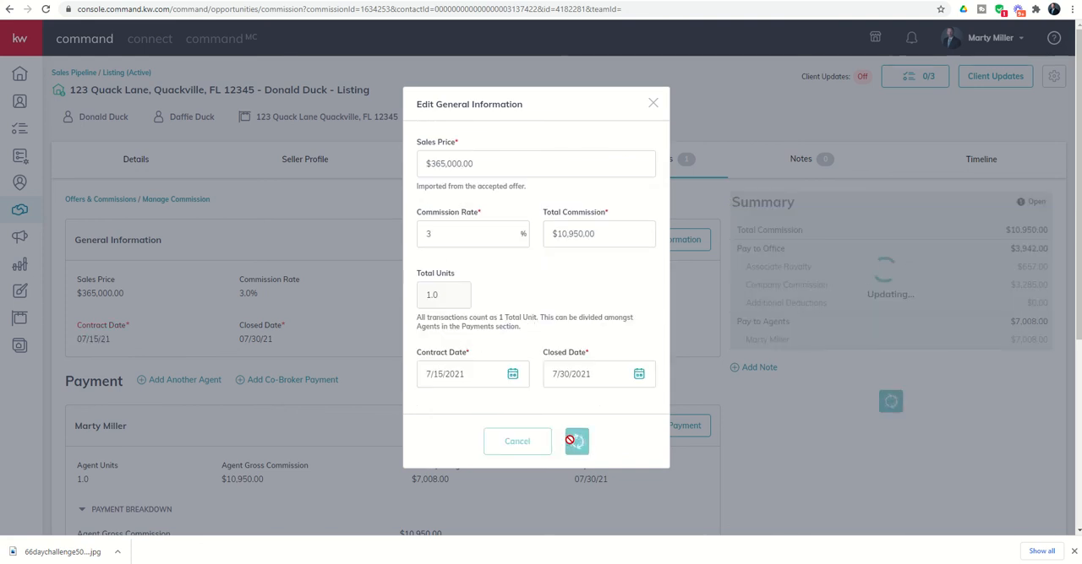
{"action": "left_click", "coordinate": [578, 441]}
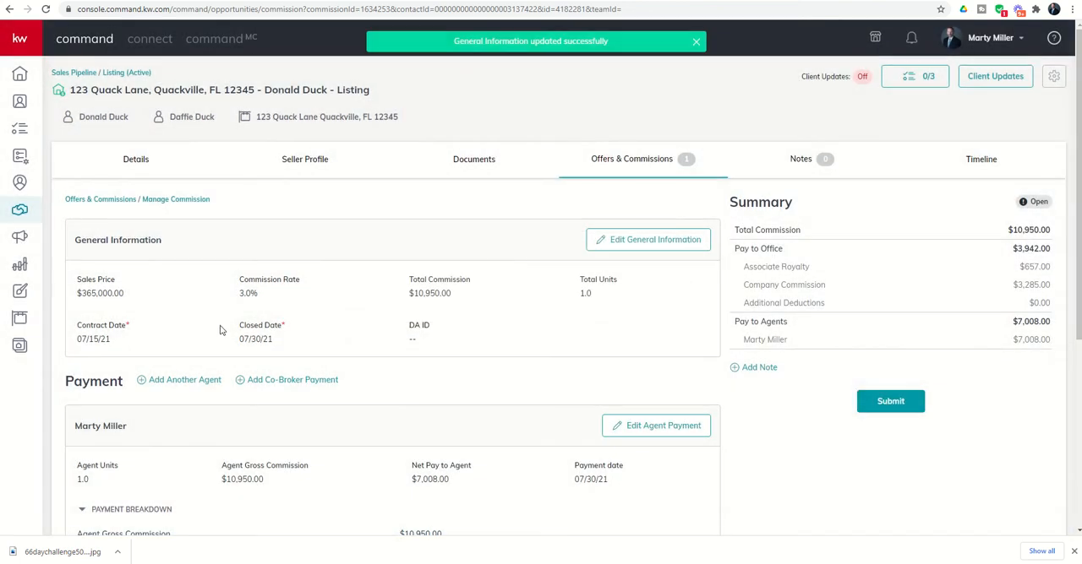
{"action": "mouse_move", "coordinate": [132, 307]}
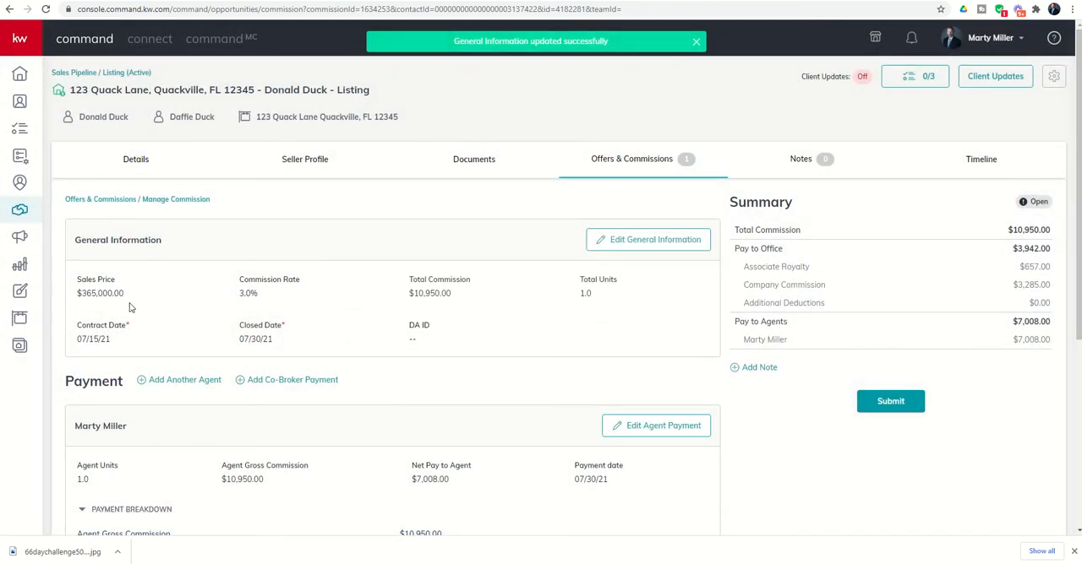
{"action": "scroll", "scroll_direction": "down", "scroll_amount": 3}
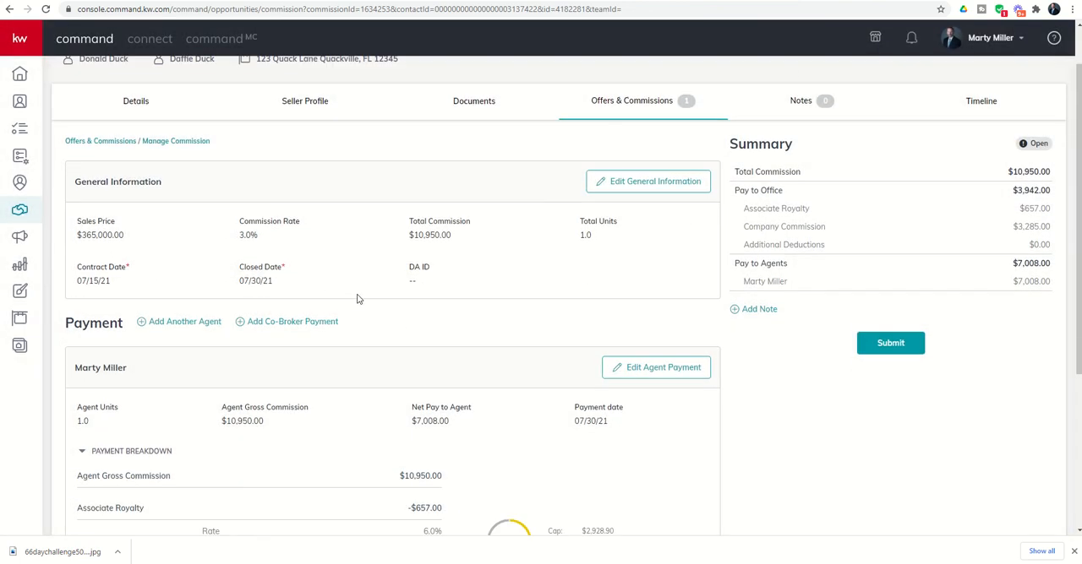
{"action": "scroll", "scroll_direction": "down", "scroll_amount": 3}
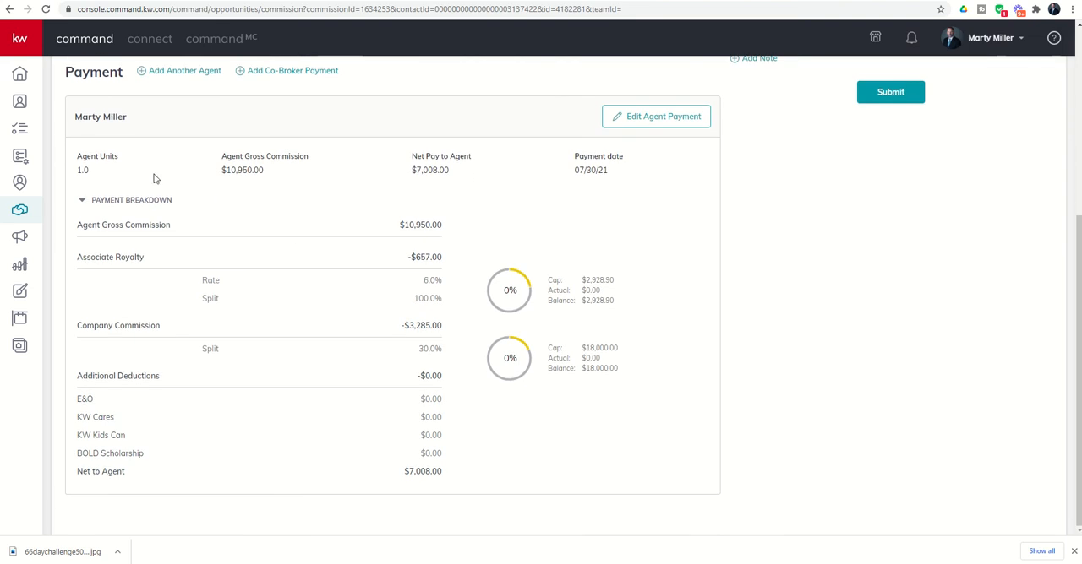
{"action": "mouse_move", "coordinate": [118, 174]}
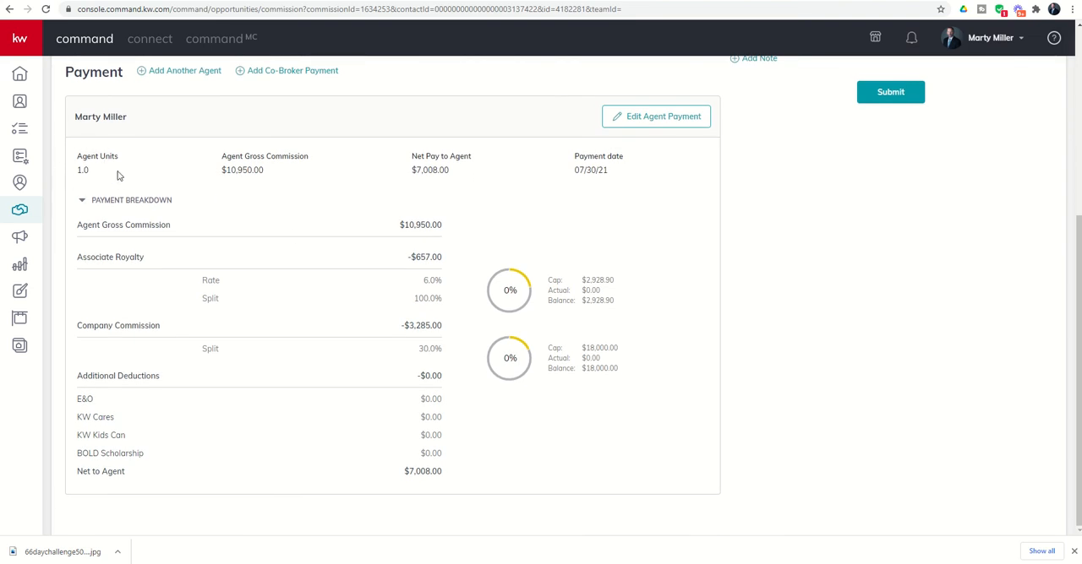
{"action": "mouse_move", "coordinate": [140, 179]}
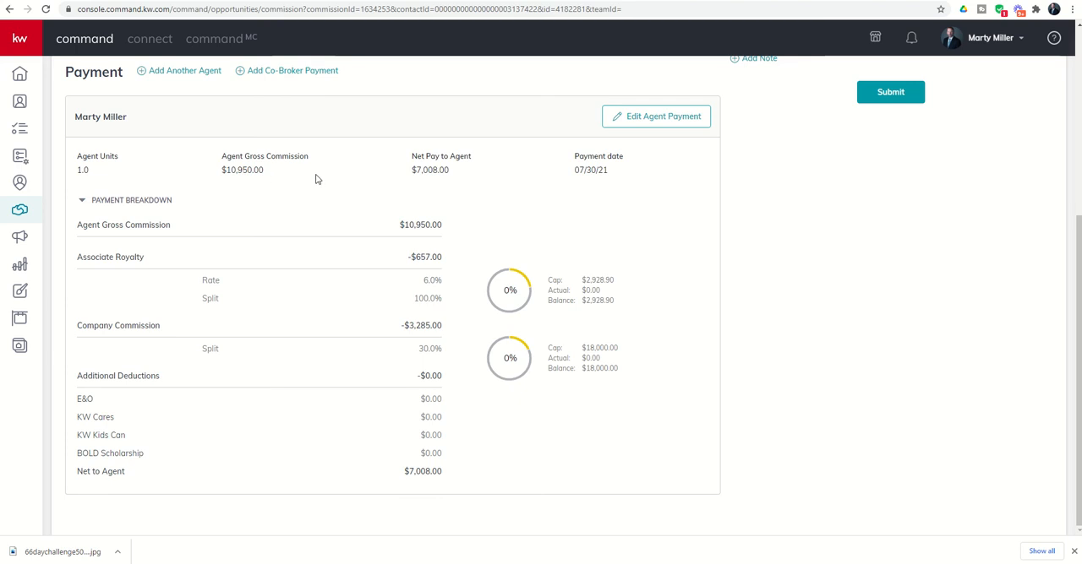
{"action": "mouse_move", "coordinate": [404, 161]}
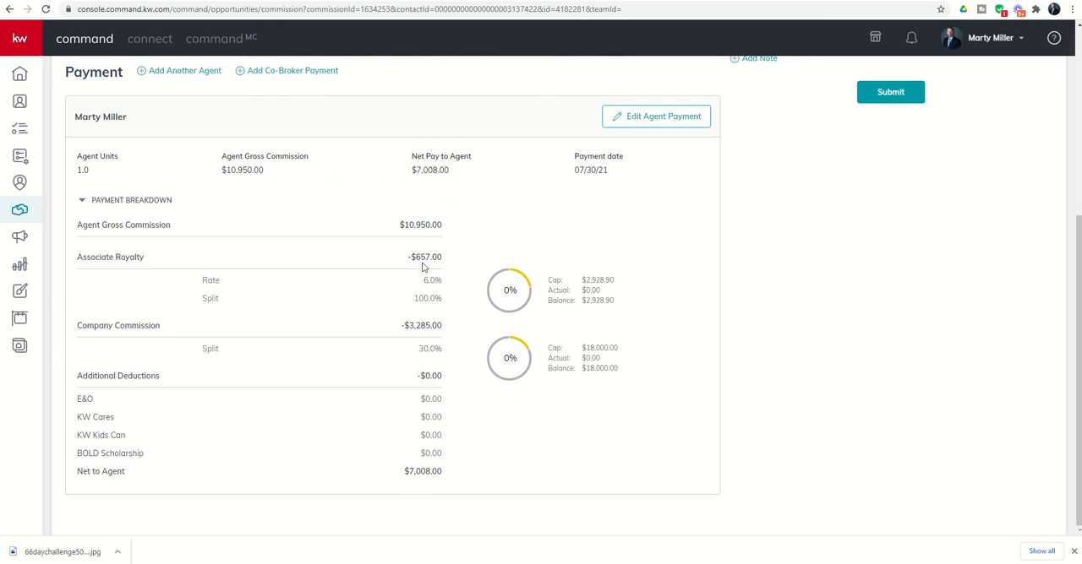
{"action": "mouse_move", "coordinate": [566, 176]}
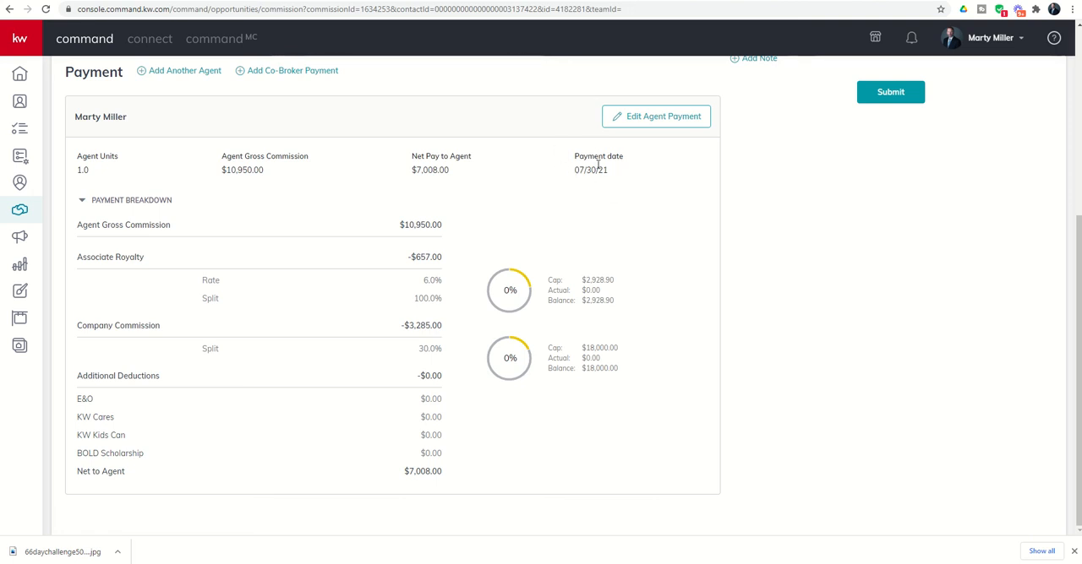
{"action": "mouse_move", "coordinate": [646, 227]}
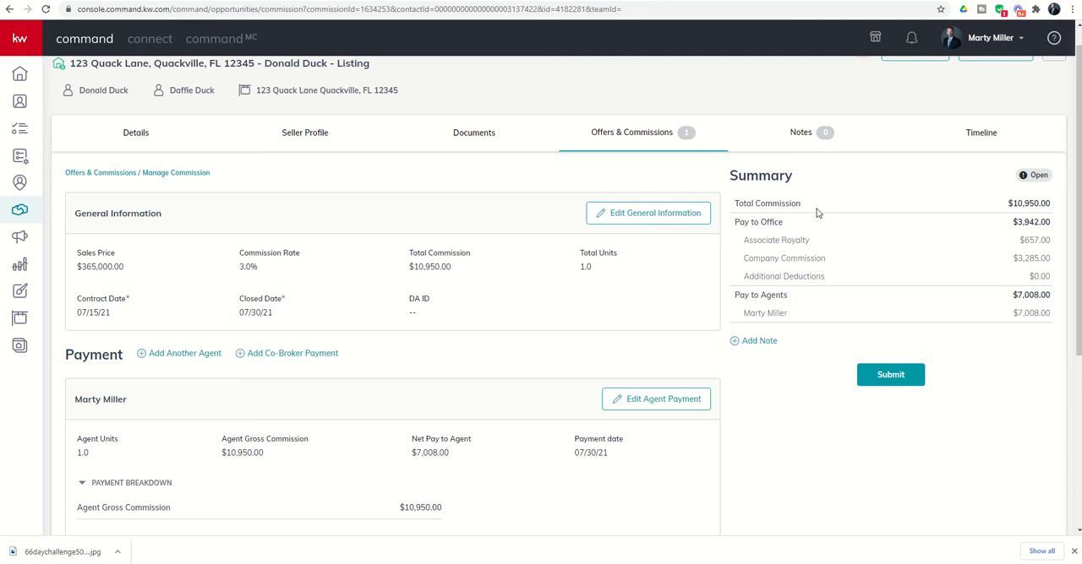
{"action": "mouse_move", "coordinate": [899, 206]}
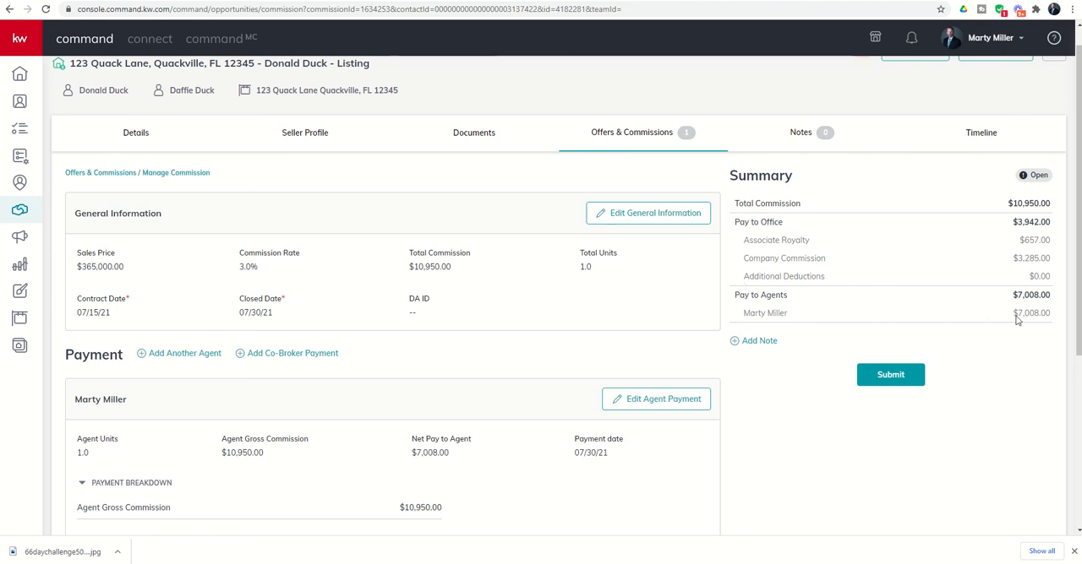
{"action": "mouse_move", "coordinate": [660, 292]}
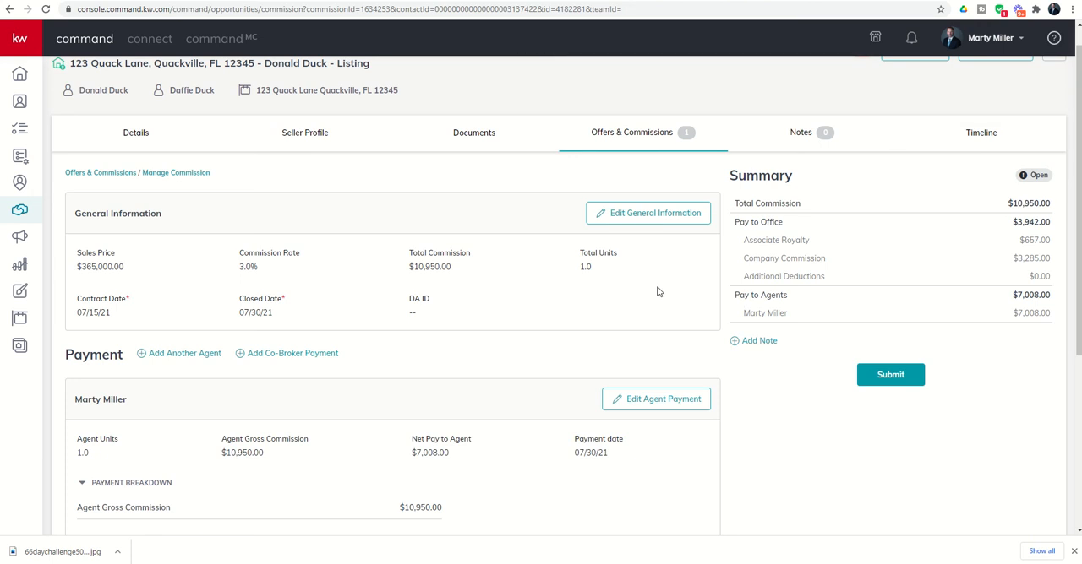
{"action": "mouse_move", "coordinate": [635, 294]}
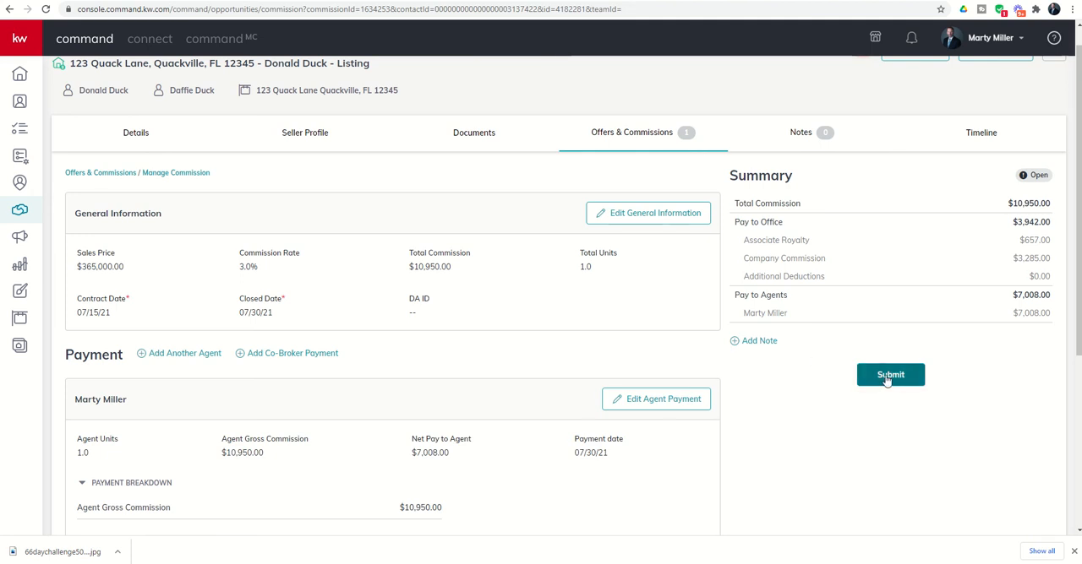
{"action": "left_click", "coordinate": [889, 375]}
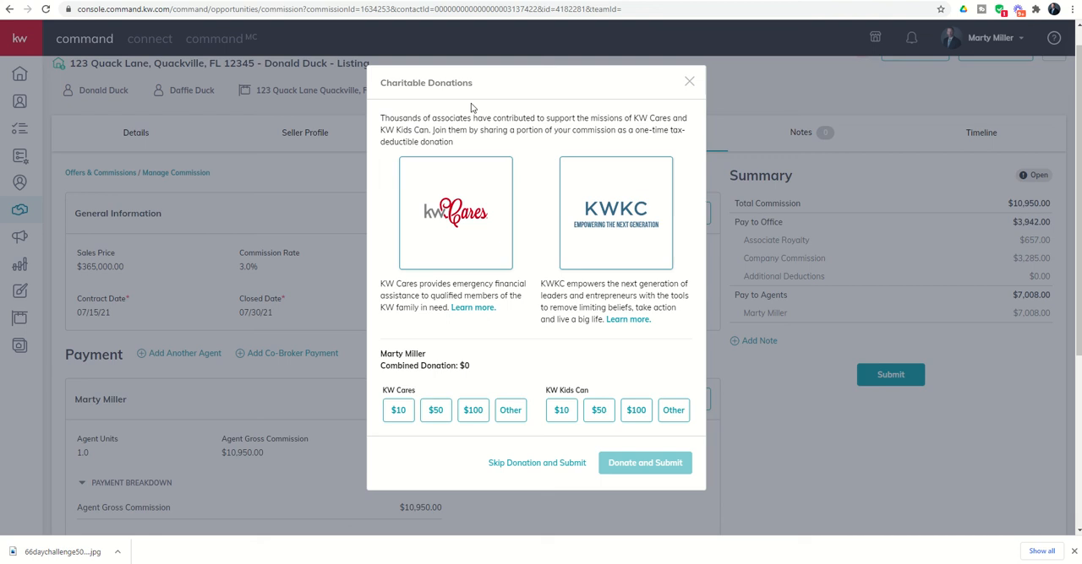
{"action": "mouse_move", "coordinate": [469, 110]}
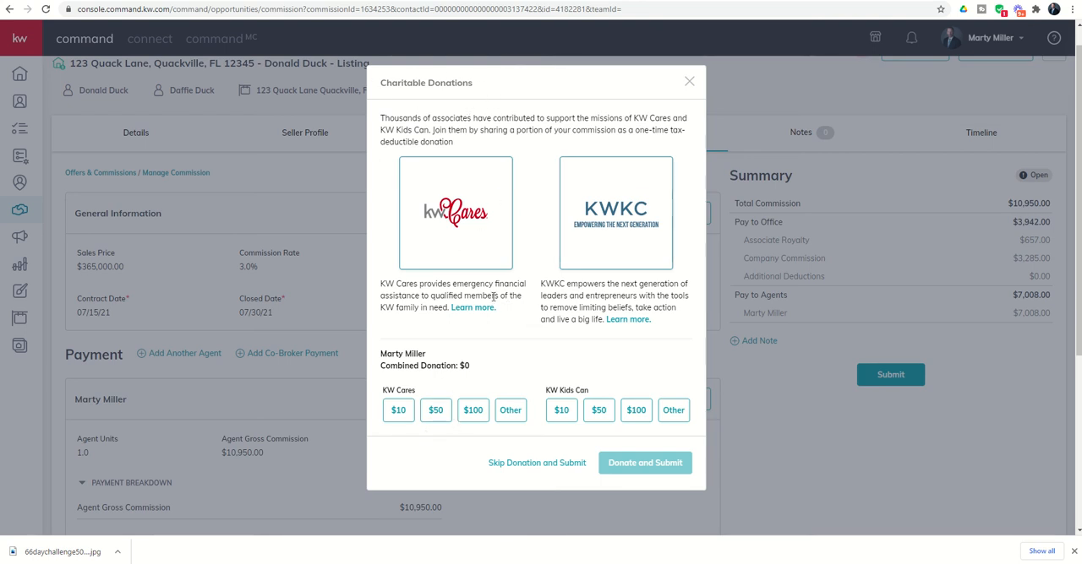
{"action": "mouse_move", "coordinate": [608, 248]}
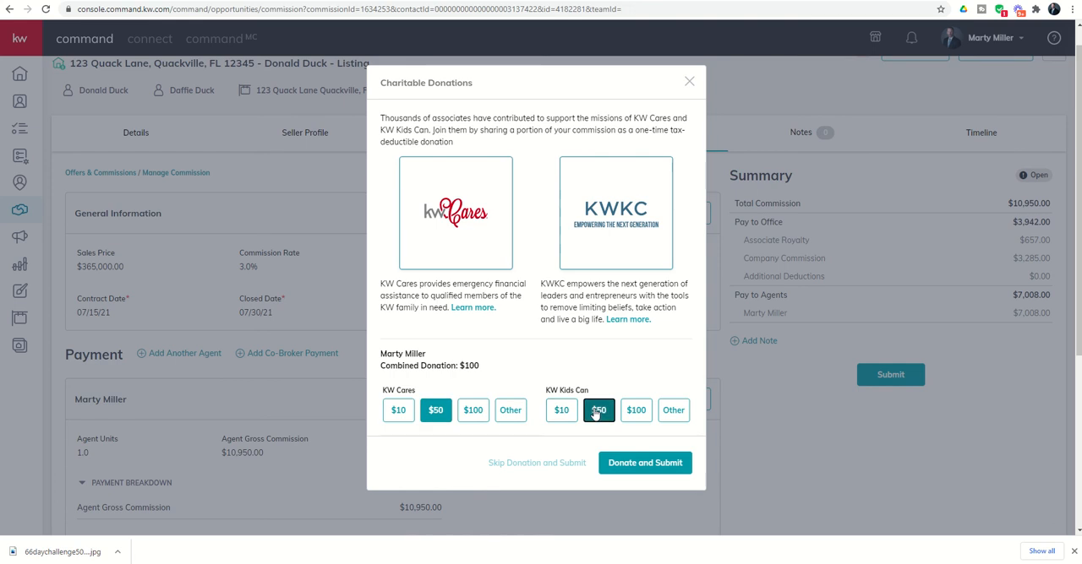
{"action": "left_click", "coordinate": [598, 409]}
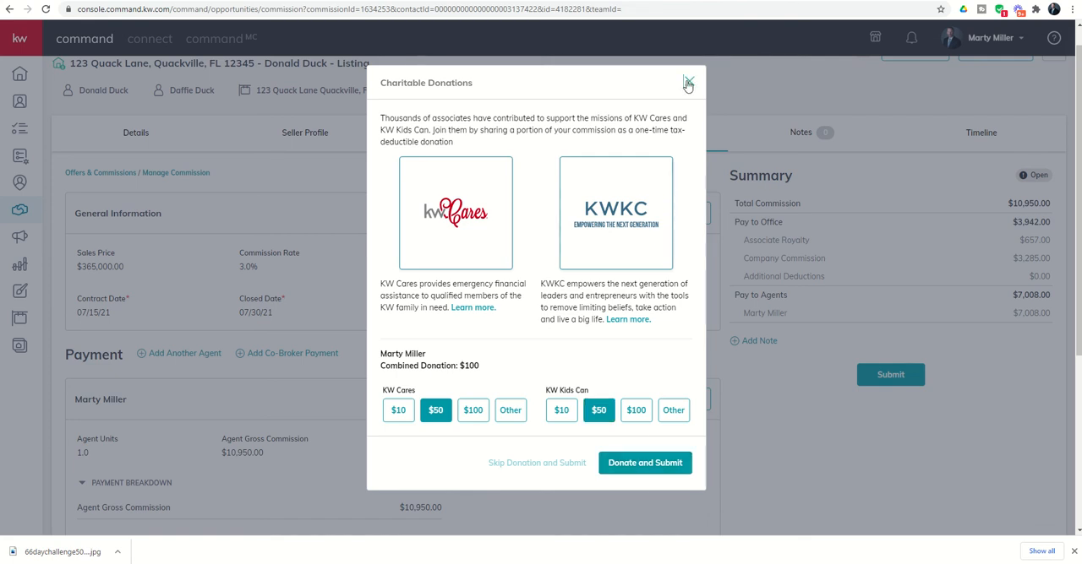
{"action": "left_click", "coordinate": [687, 85]}
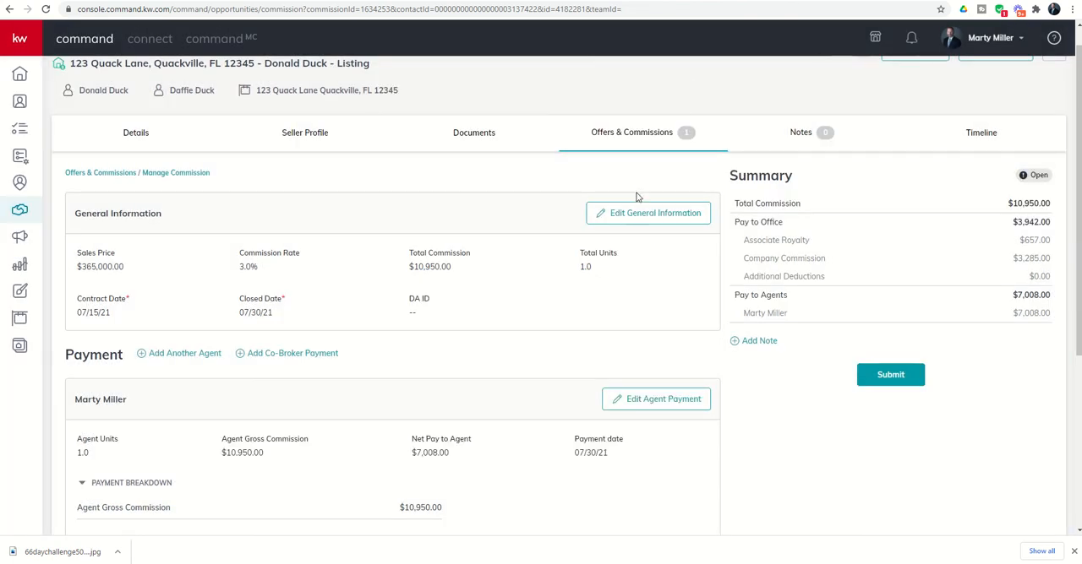